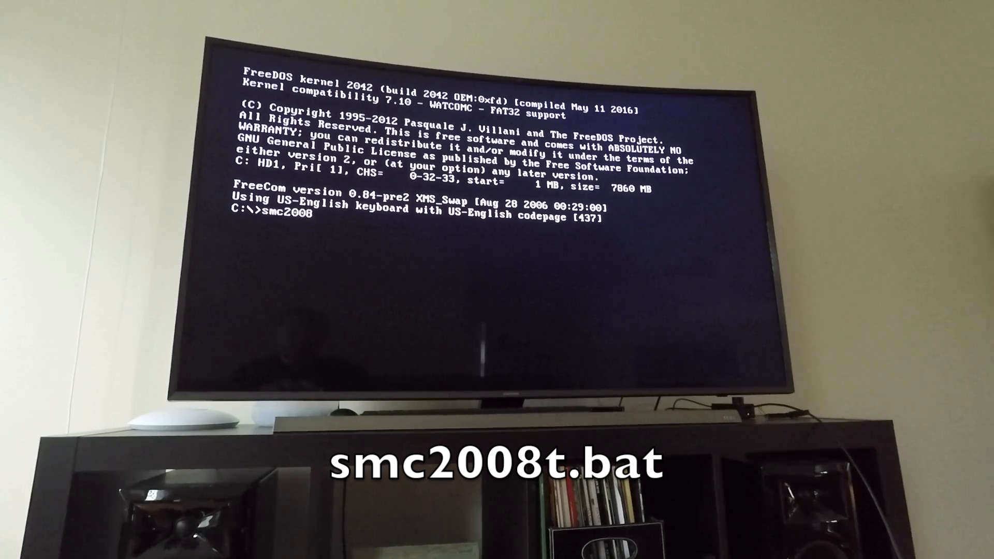
type("t.b")
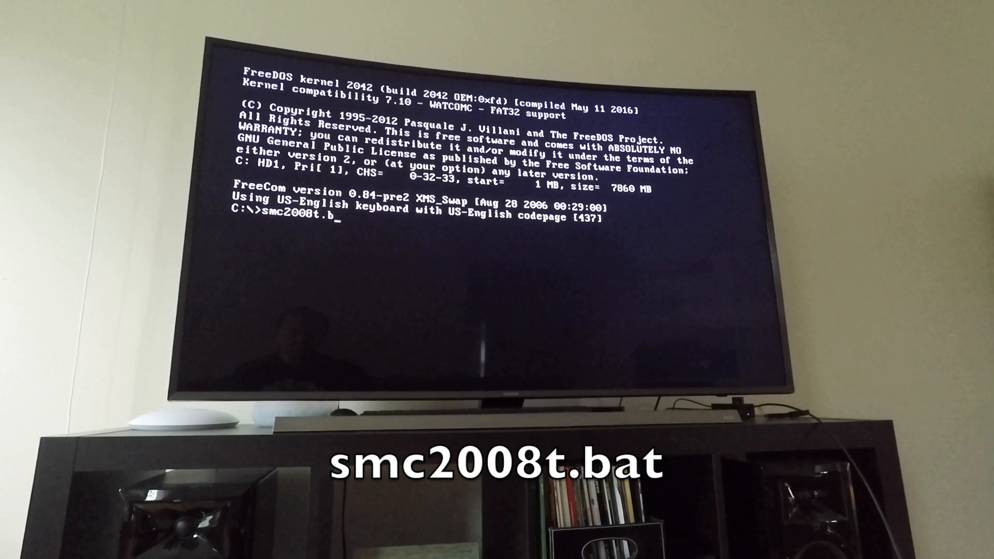